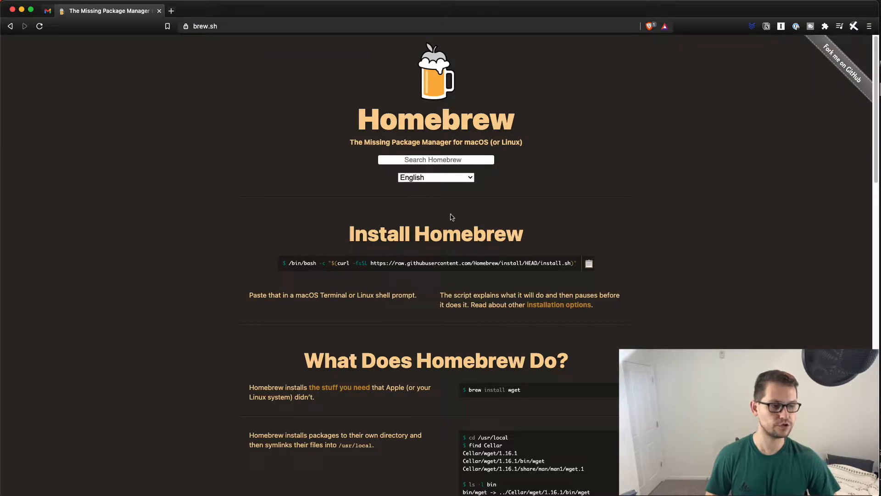
Copy the Install Homebrew command from brew.sh using its clipboard icon.
{"action": "left_click", "coordinate": [588, 264]}
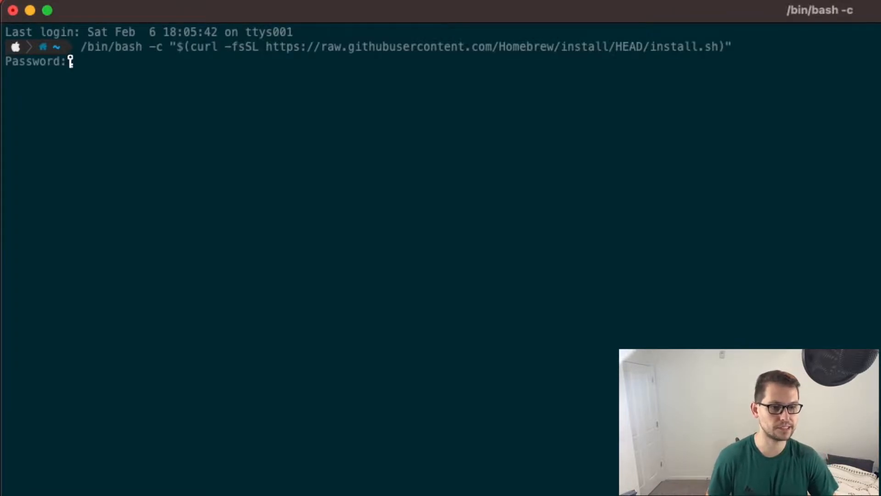
Finish the Homebrew installer with the password, then run brew install python for Python 3.9.
{"action": "key", "text": "enter"}
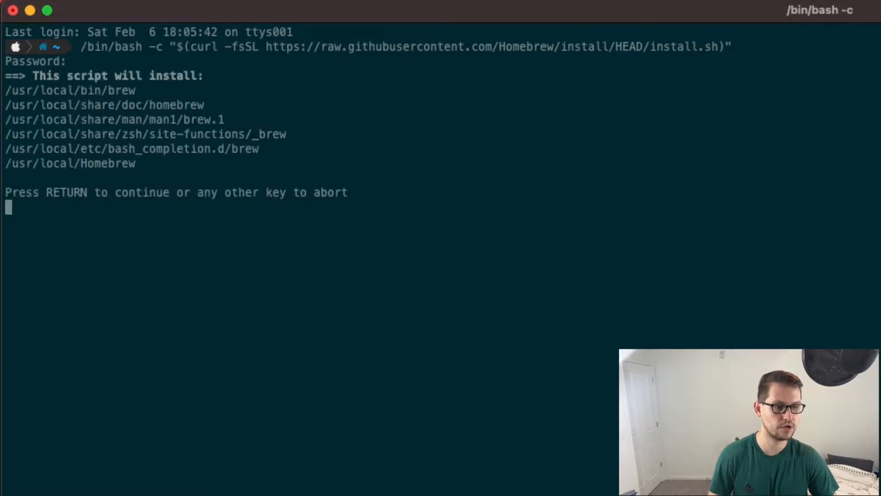
{"action": "key", "text": "Return"}
{"action": "type", "text": "brew"}
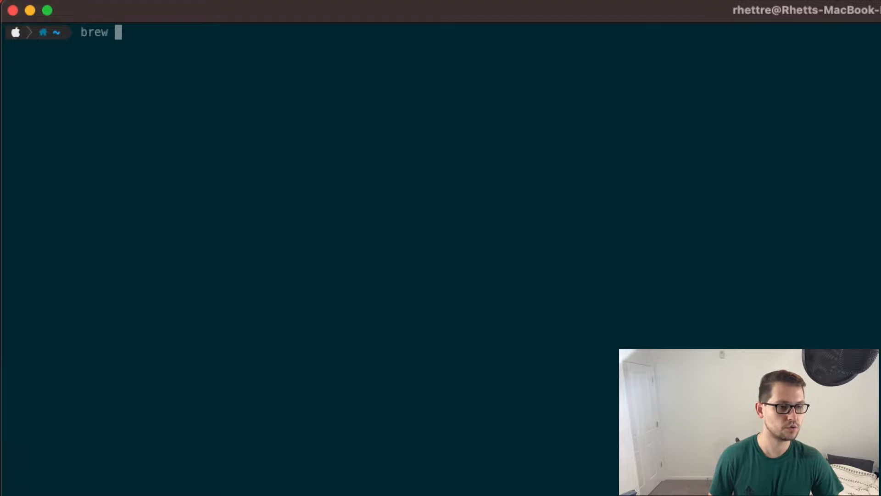
{"action": "type", "text": "install python"}
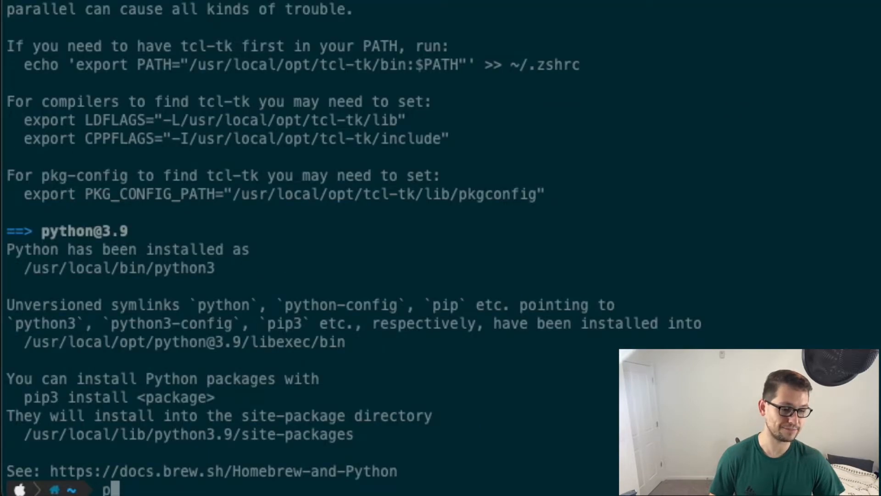
Run python3 and try 1+1, print('hello world'), mac = 1, windows = 0 and if mac > windows.
{"action": "type", "text": "ython3"}
{"action": "type", "text": "1+1"}
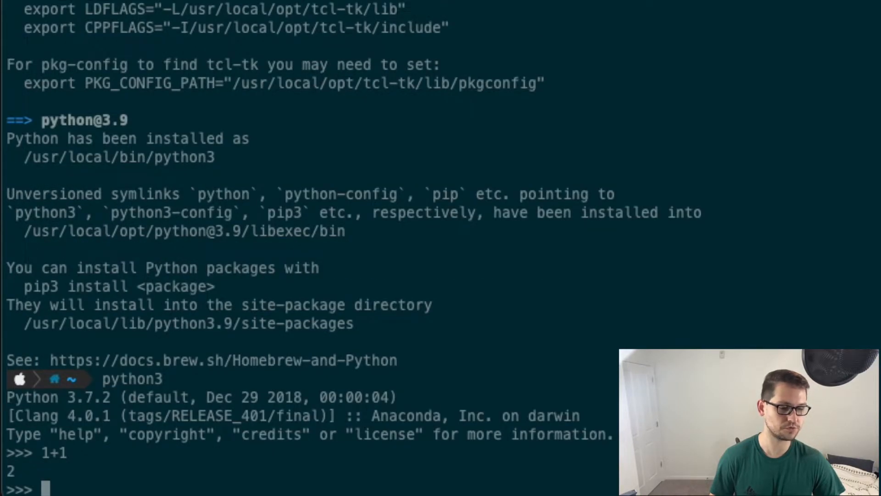
{"action": "type", "text": "print('hello world"}
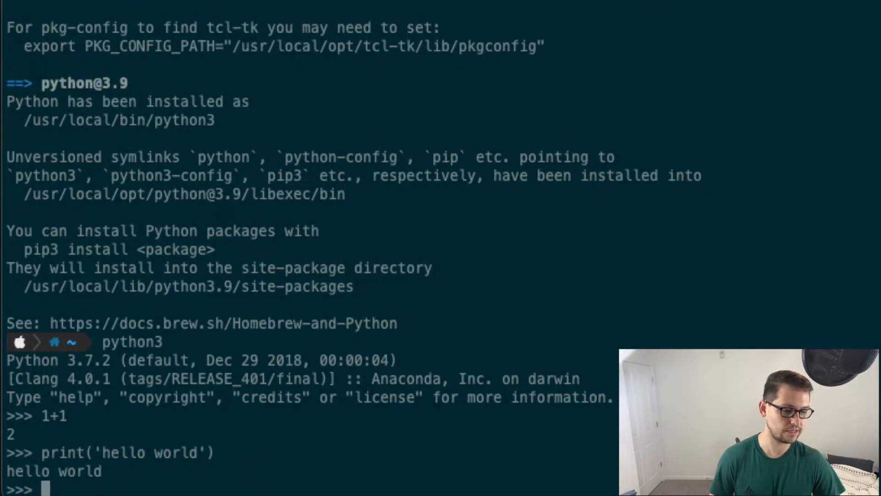
{"action": "type", "text": "mac > w"}
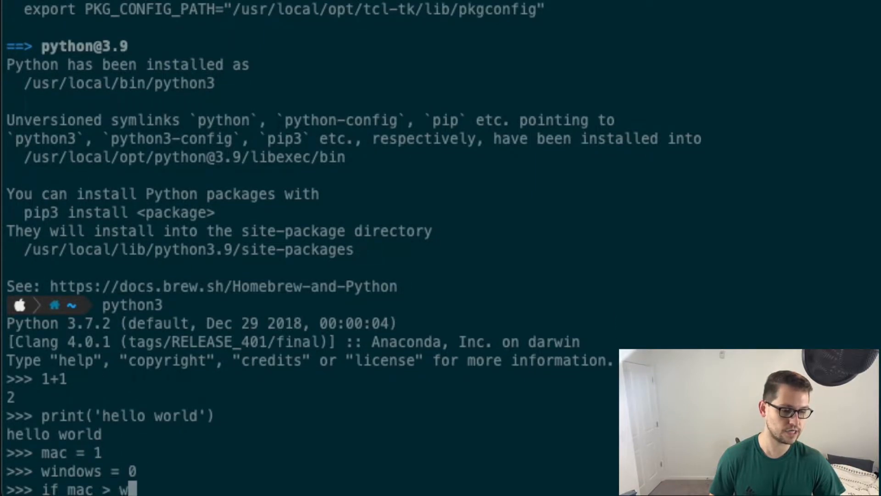
{"action": "type", "text": "indows:"}
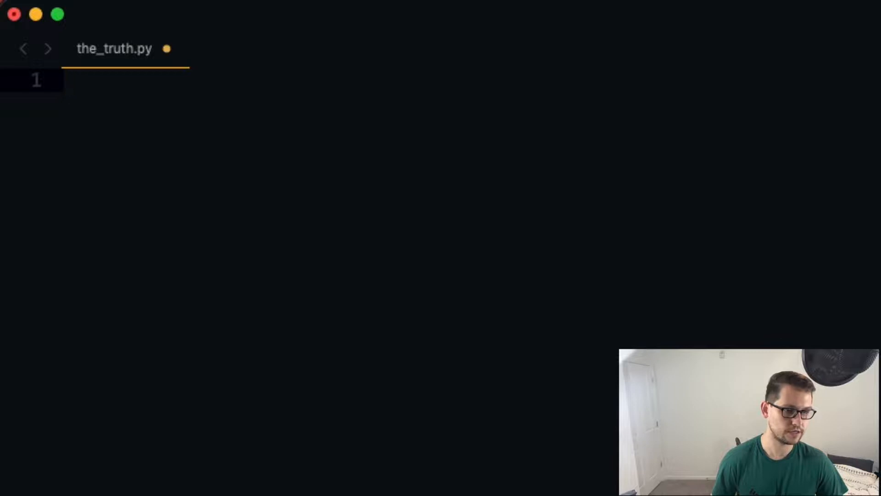
Write mac = 1, windows = 0 and the if mac > windows: print block in the_truth.py.
{"action": "type", "text": "mac = 1"}
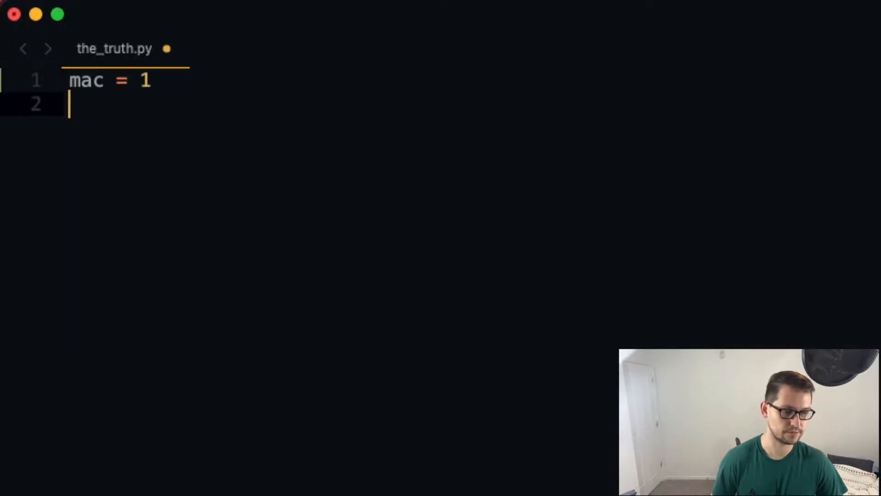
{"action": "type", "text": "windows = 0"}
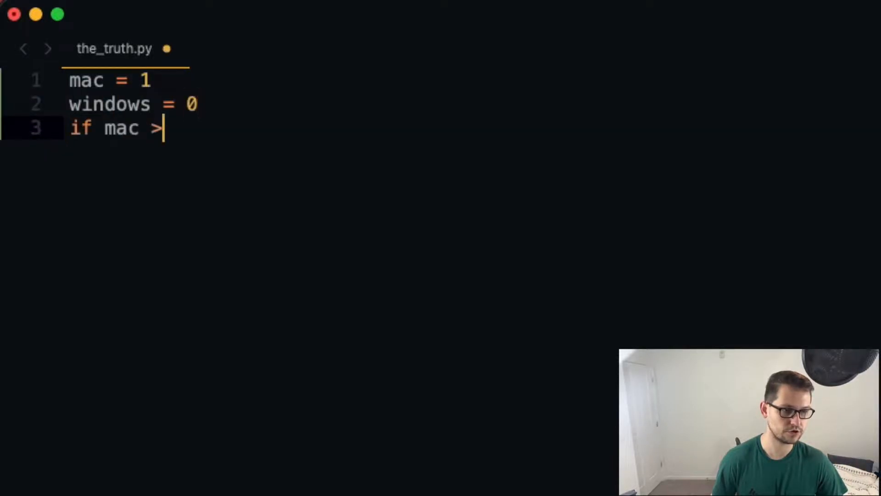
{"action": "type", "text": "windows:"}
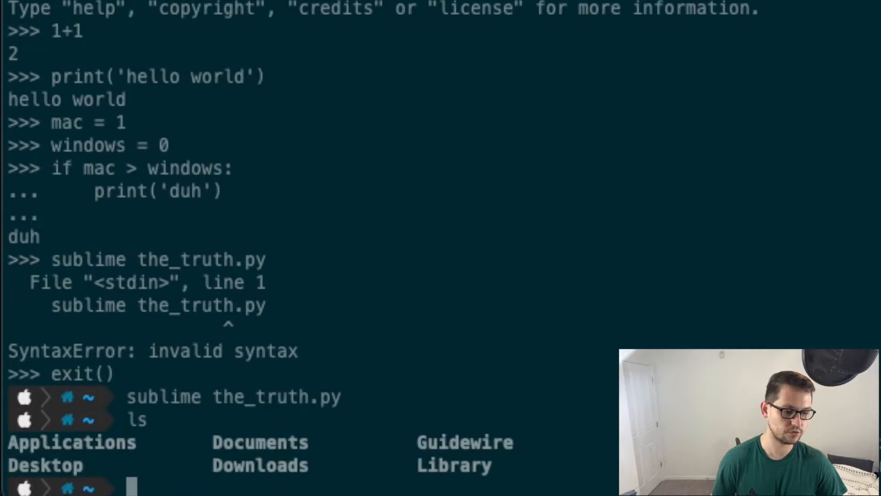
List the home folder with ls and run python3 the_truth.py, which prints duh.
{"action": "type", "text": "pty"}
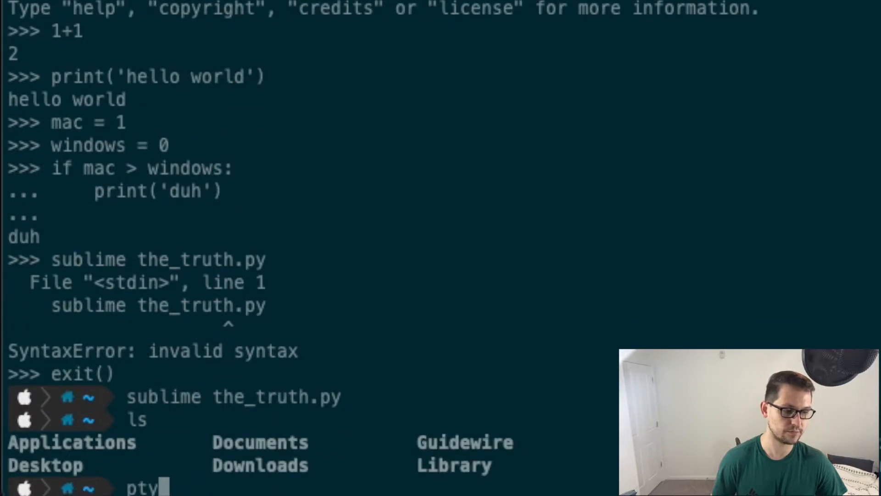
{"action": "type", "text": "python3 the"}
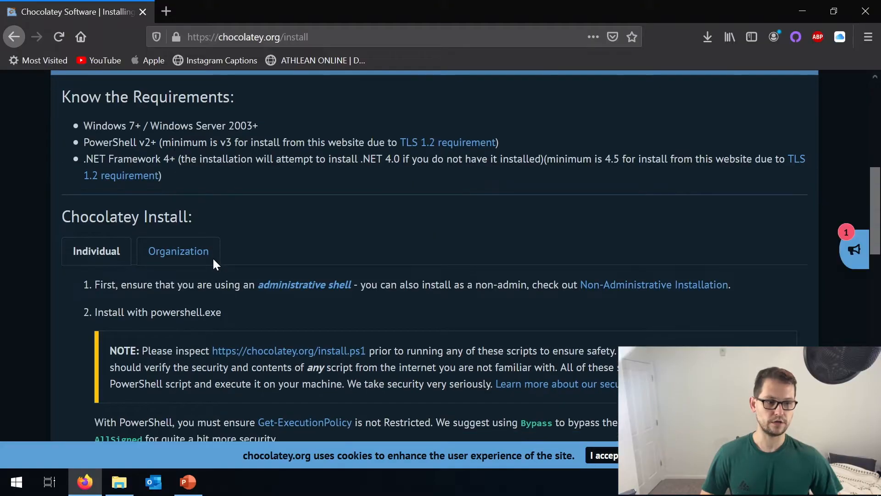
Copy the Chocolatey install command, then search the Start menu for powershell.
{"action": "scroll", "scroll_direction": "down", "scroll_amount": 3}
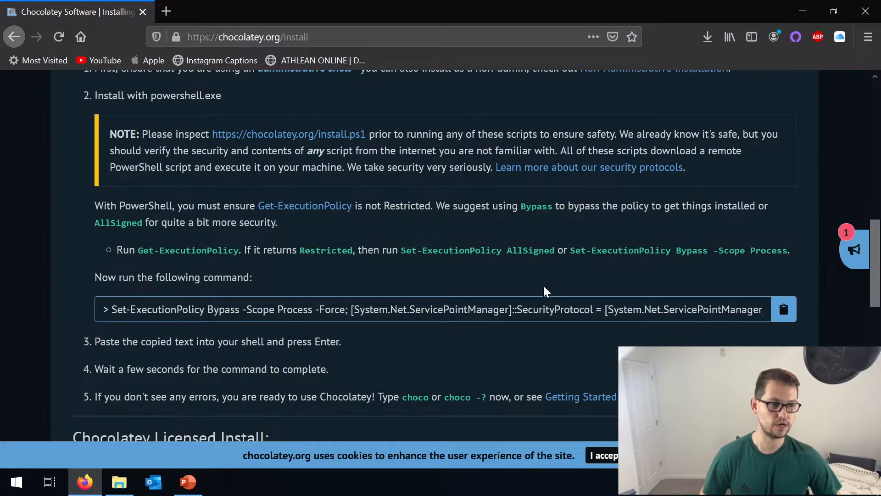
{"action": "left_click", "coordinate": [783, 309]}
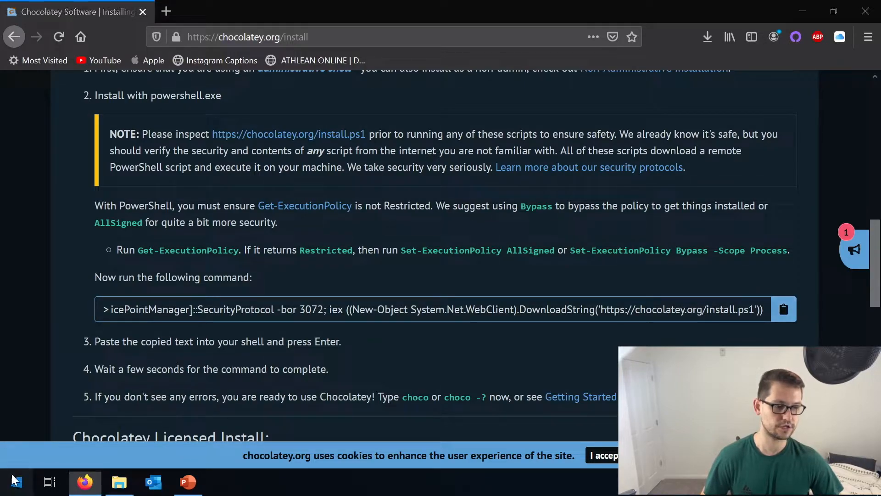
{"action": "left_click", "coordinate": [15, 482]}
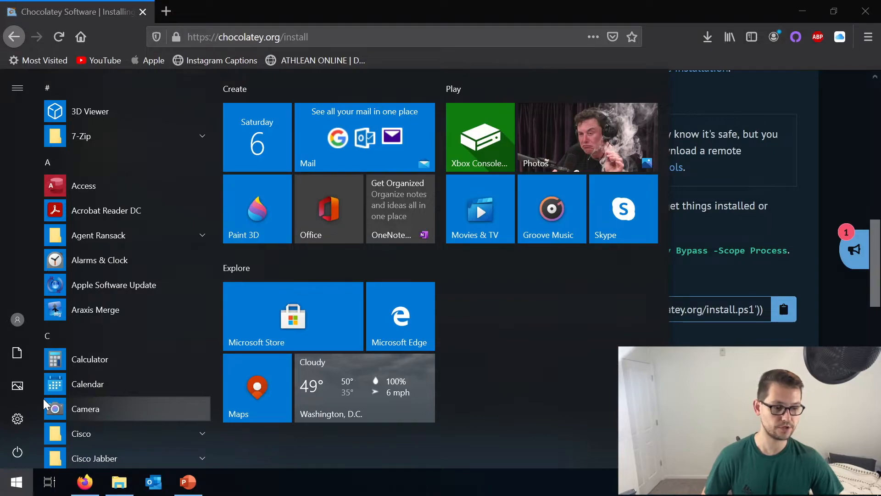
{"action": "type", "text": "powerPoint"}
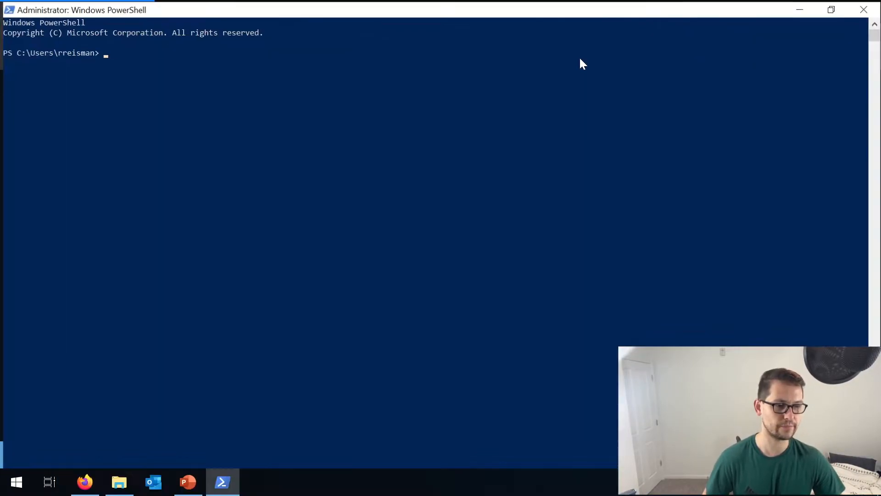
Run the pasted Set-ExecutionPolicy Bypass Chocolatey install command in the administrator shell.
{"action": "type", "text": "Set-ExecutionPolicy Bypass -Scope Process -Force; [System.Net.ServicePointManager]::SecurityProtocol = [System.Net.ServicePointManager]::SecurityProtocol -bor 3072; iex ((New-Object System.Net.WebClient)."}
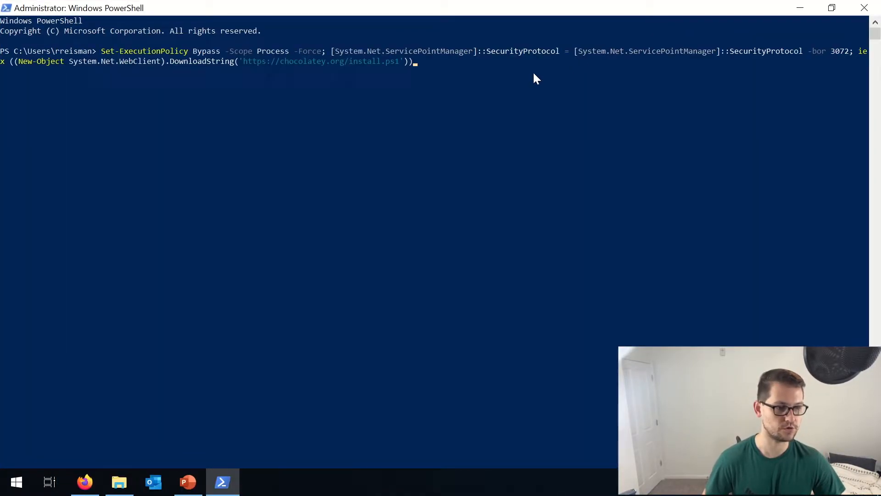
{"action": "key", "text": "enter"}
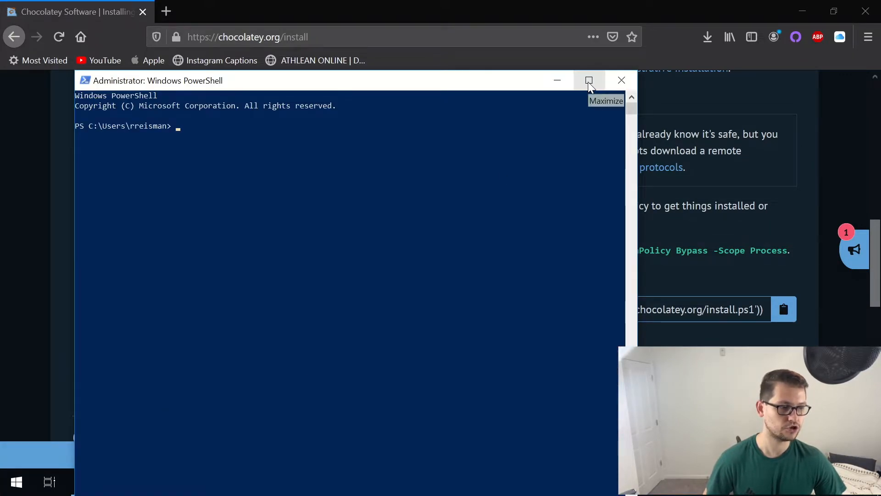
Maximize PowerShell, answer A to choco install python's script prompt, then try python3.
{"action": "left_click", "coordinate": [588, 81]}
{"action": "type", "text": "choco install python"}
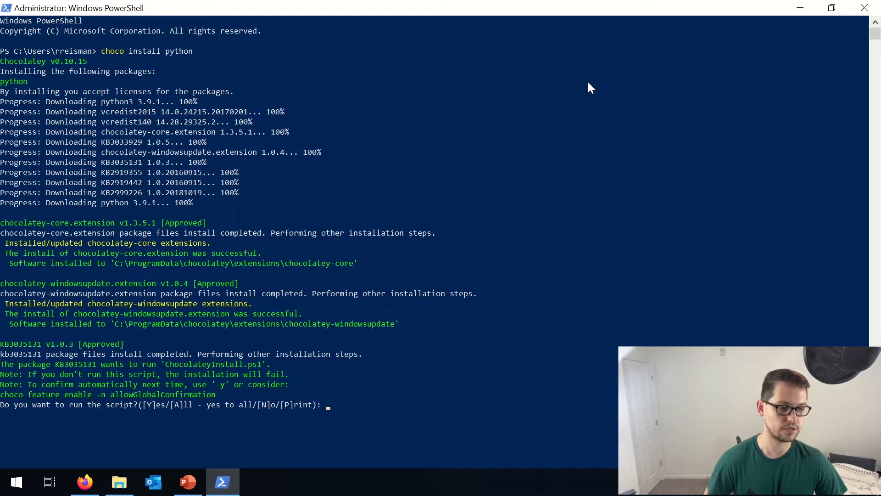
{"action": "type", "text": "A"}
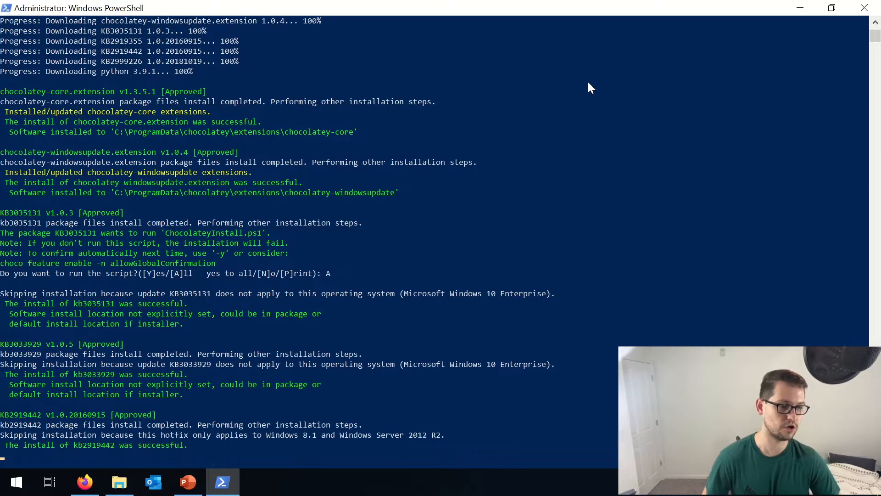
{"action": "scroll", "scroll_direction": "down", "scroll_amount": 3}
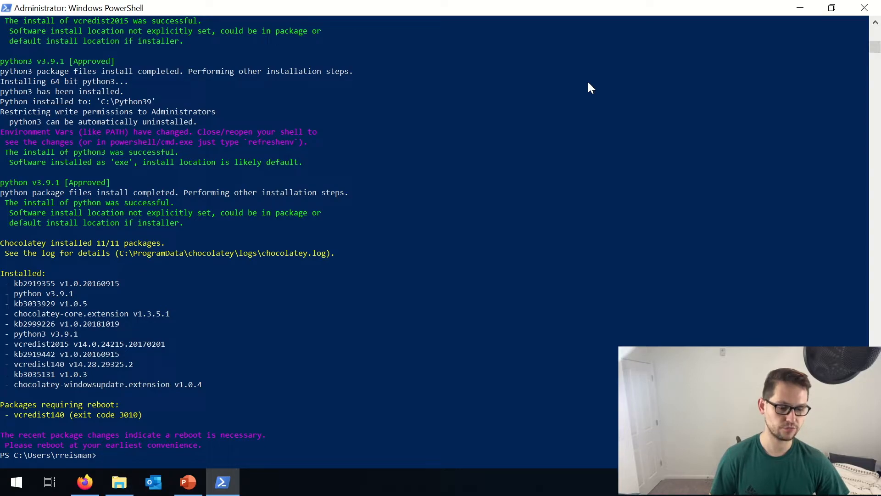
{"action": "type", "text": "python3"}
{"action": "type", "text": "1+1"}
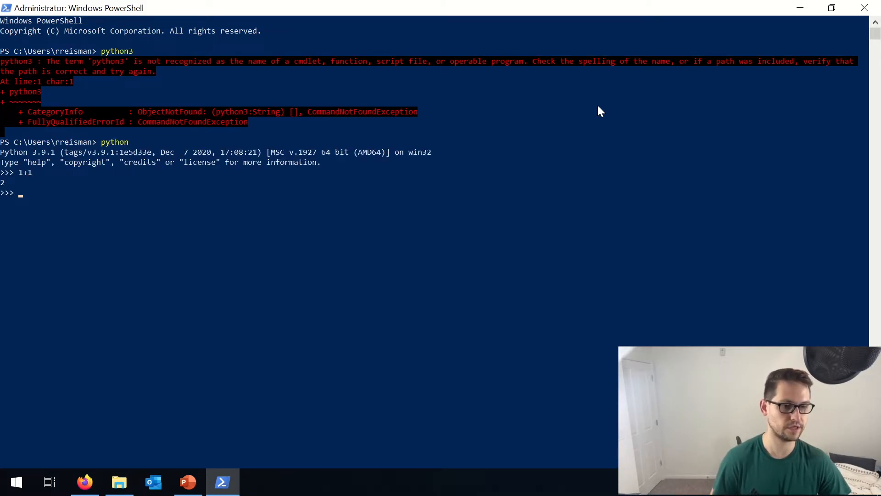
In the Python 3.9.1 session enter print('hello world') among the test lines.
{"action": "type", "text": "print("}
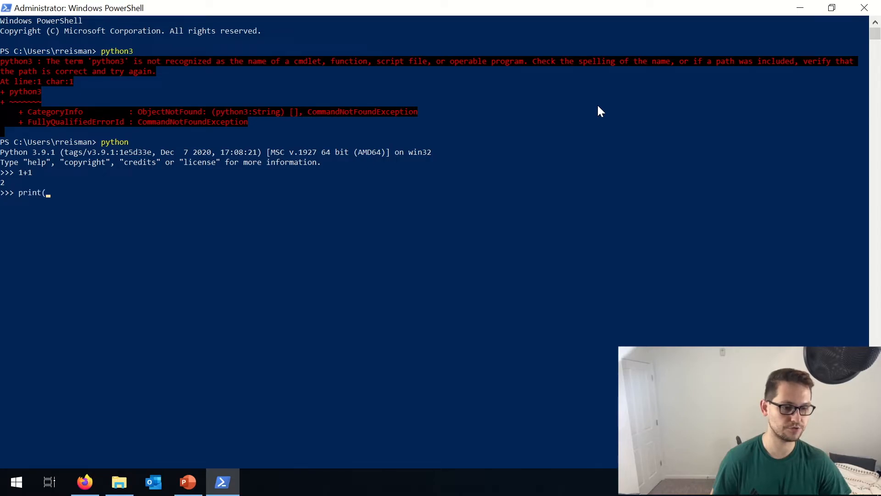
{"action": "type", "text": "'hello world"}
{"action": "type", "text": "mac = 1"}
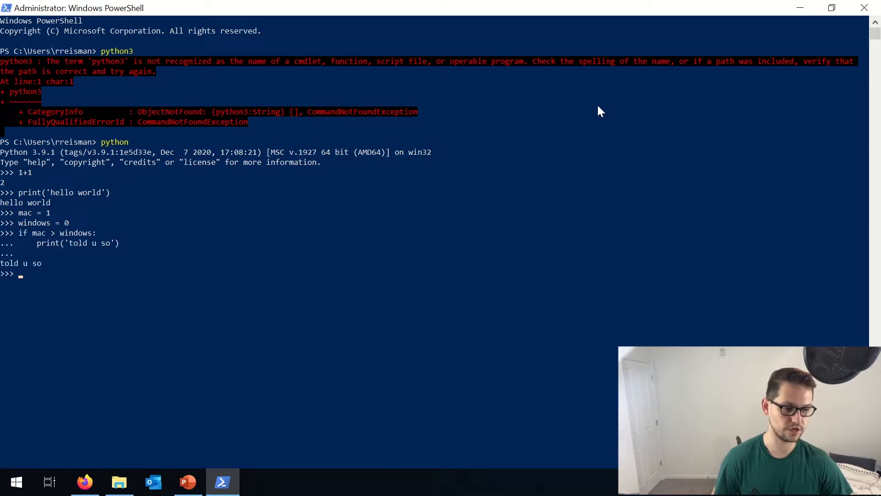
In Notepad write mac = 1, windows = 0 and the if block printing told u so.
{"action": "left_click", "coordinate": [257, 482]}
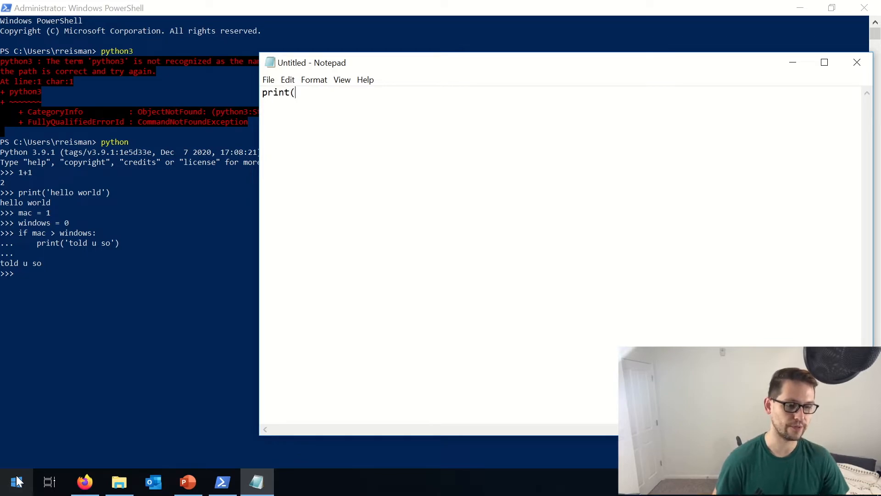
{"action": "type", "text": "mac = 1"}
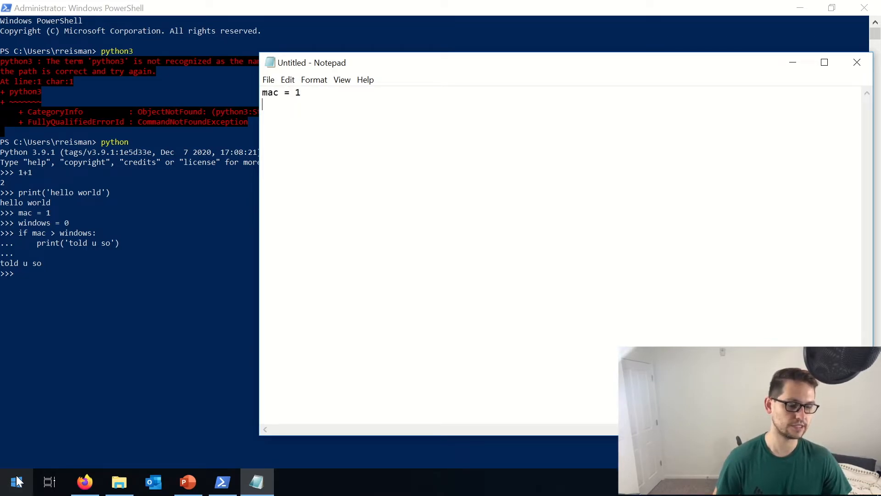
{"action": "type", "text": "windows = 0"}
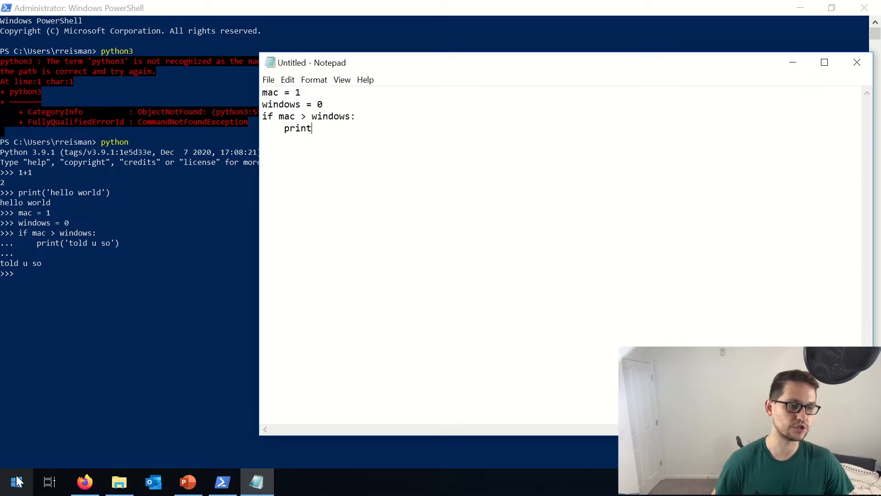
{"action": "type", "text": "('told u"}
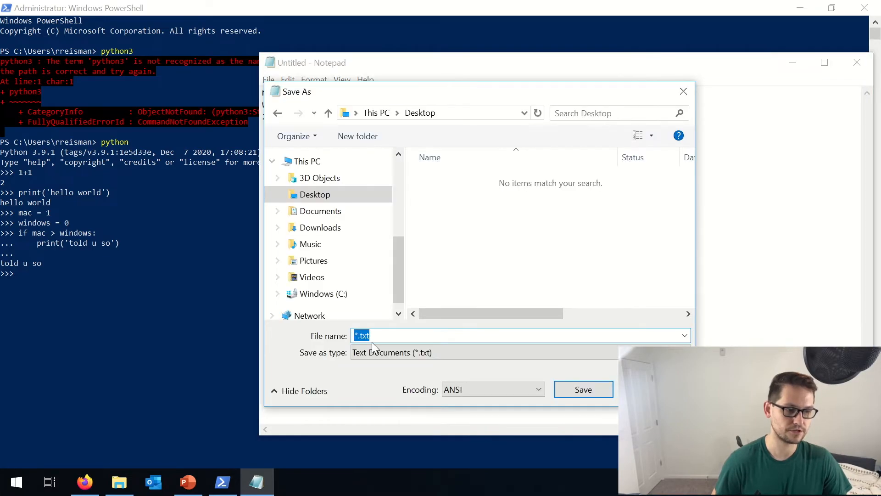
Save the script to the Desktop as the_truth.py with type All Files and return to PowerShell.
{"action": "type", "text": "the_truth.py"}
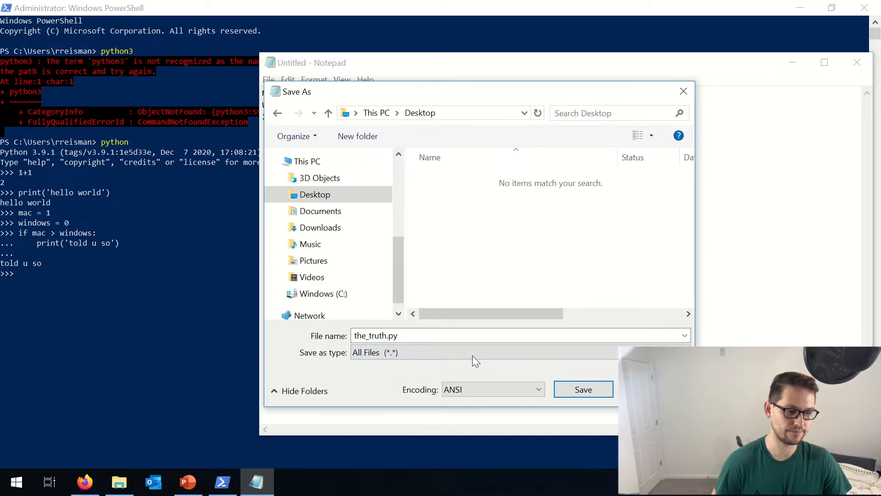
{"action": "left_click", "coordinate": [582, 389]}
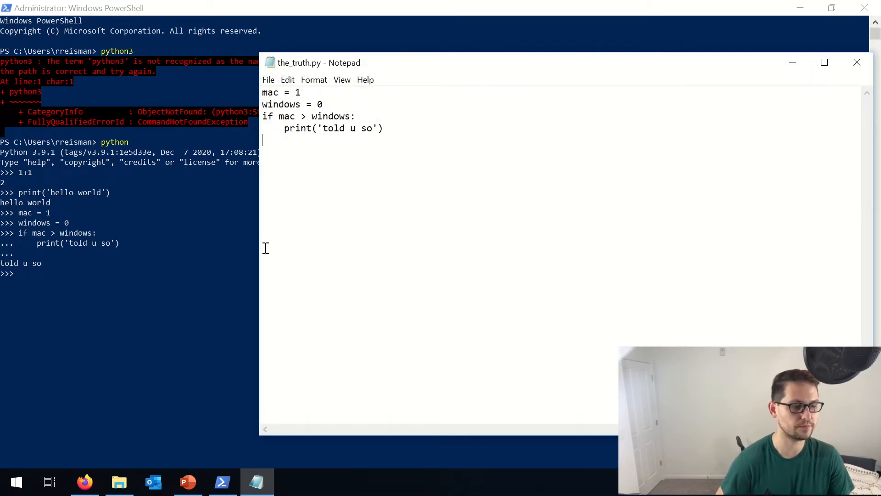
{"action": "left_click", "coordinate": [222, 482]}
{"action": "type", "text": "cd Desk"}
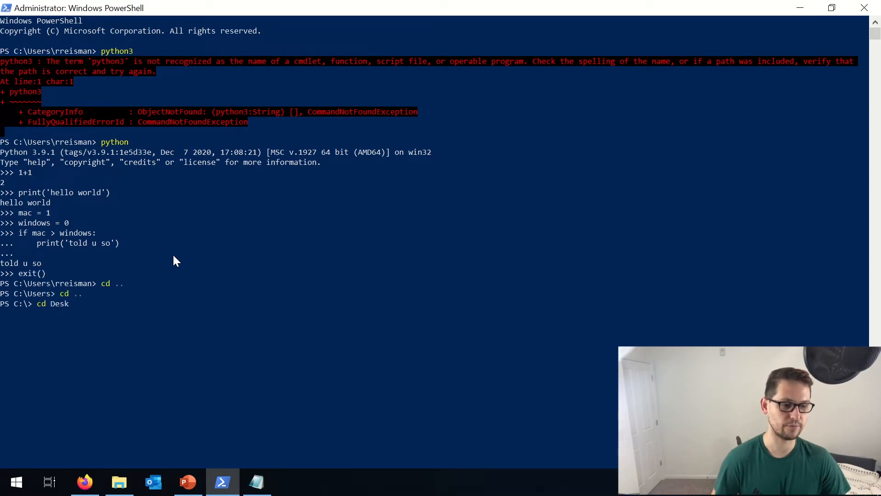
Move PowerShell into C:\Programming and list it with ls, confirming the_truth.py is present.
{"action": "key", "text": "Backspace"}
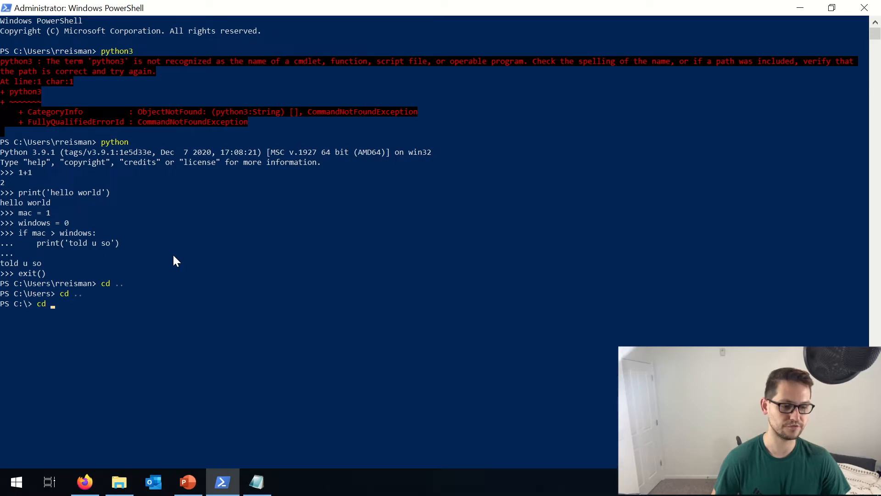
{"action": "type", "text": "u"}
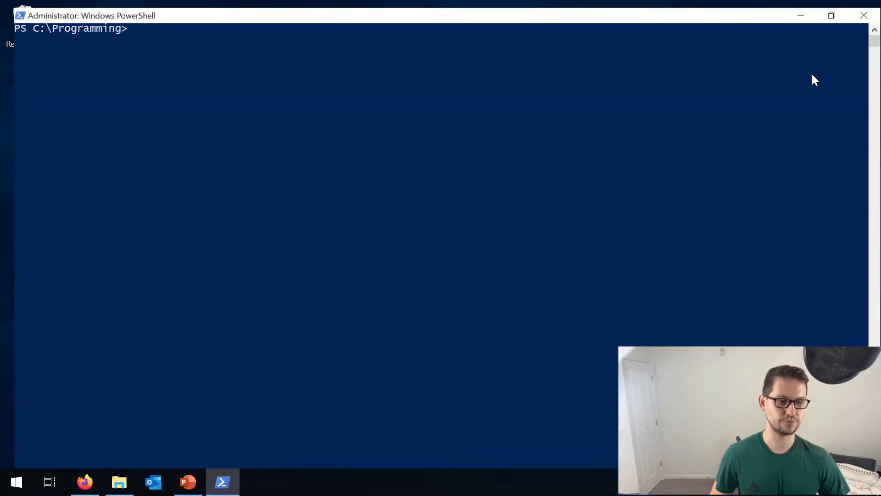
{"action": "type", "text": "ls"}
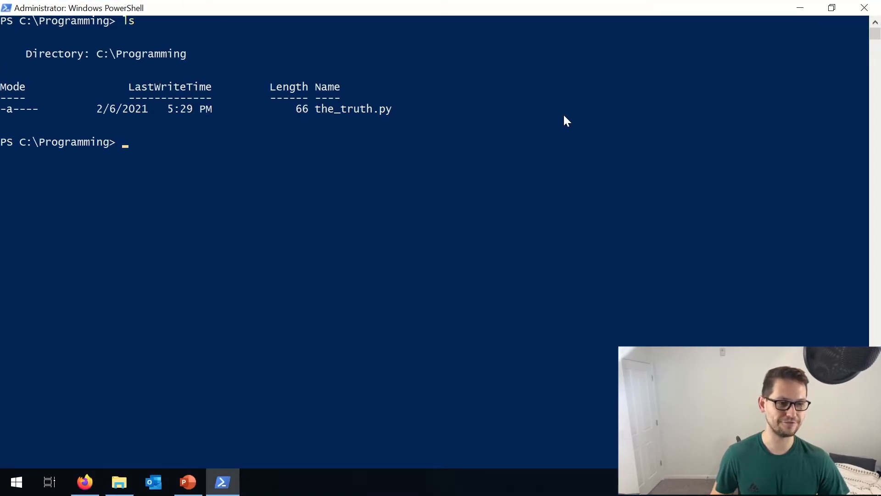
{"action": "type", "text": "py"}
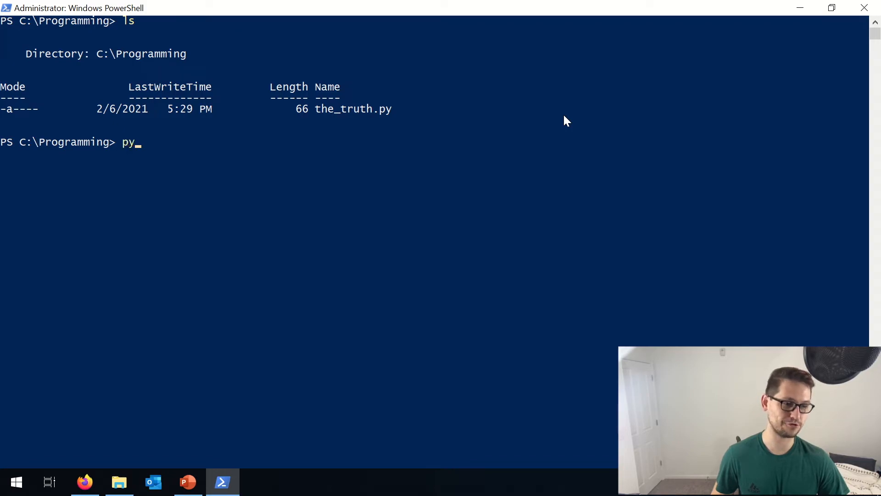